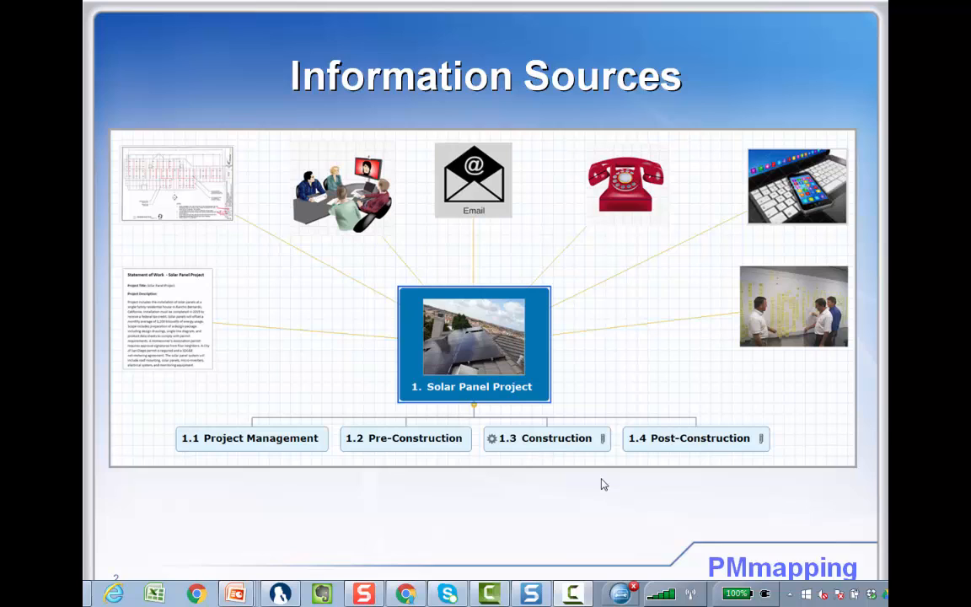
{"action": "mouse_move", "coordinate": [386, 422]}
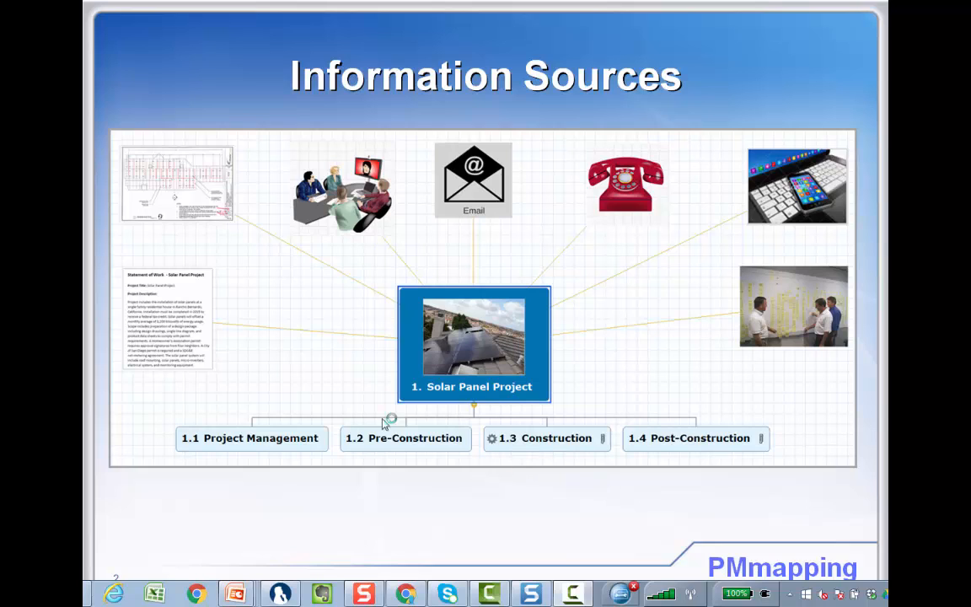
{"action": "mouse_move", "coordinate": [195, 379]}
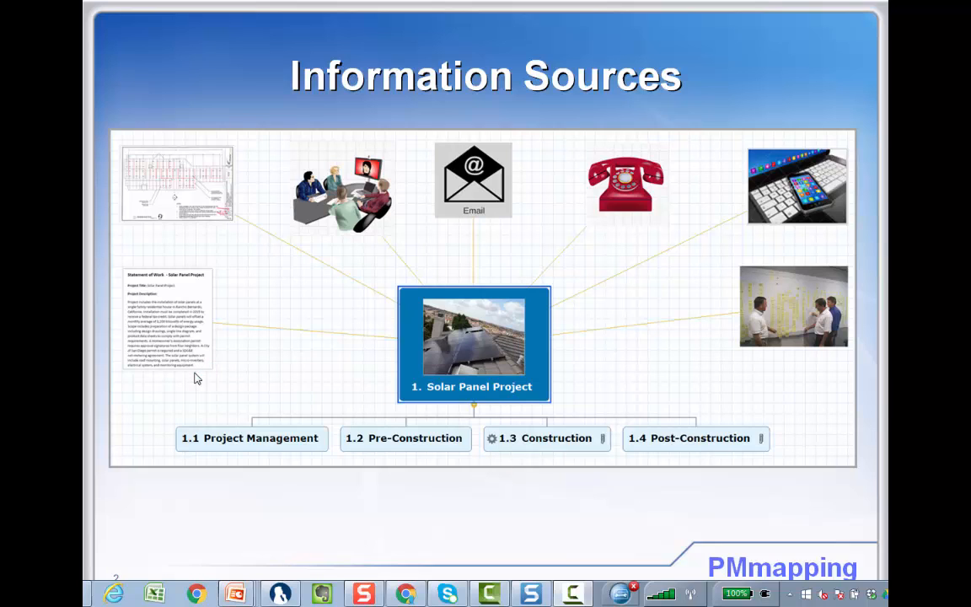
Step through the information sources: statement of work, meetings picture, email and the remaining sources
{"action": "left_click", "coordinate": [166, 319]}
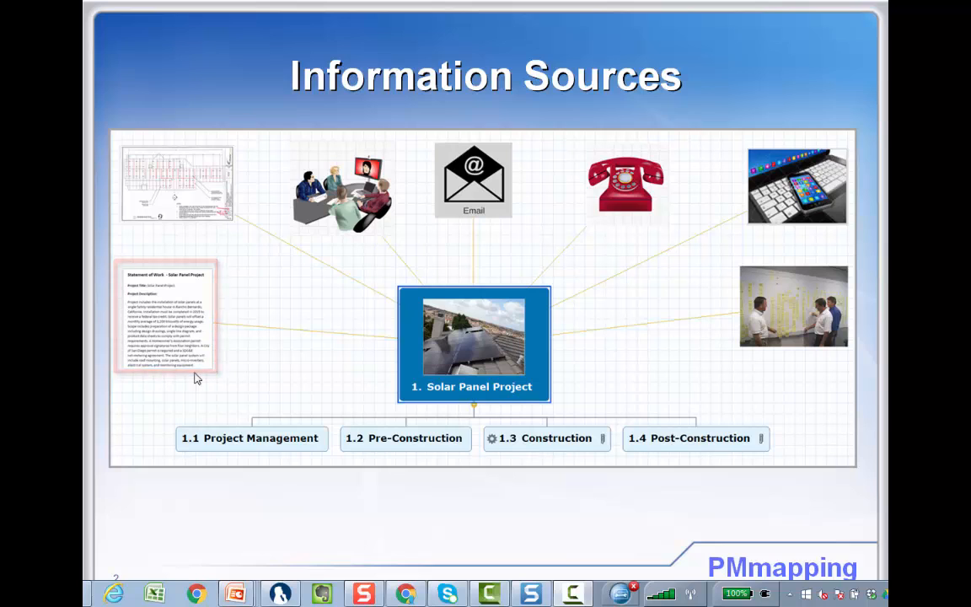
{"action": "left_click", "coordinate": [176, 181]}
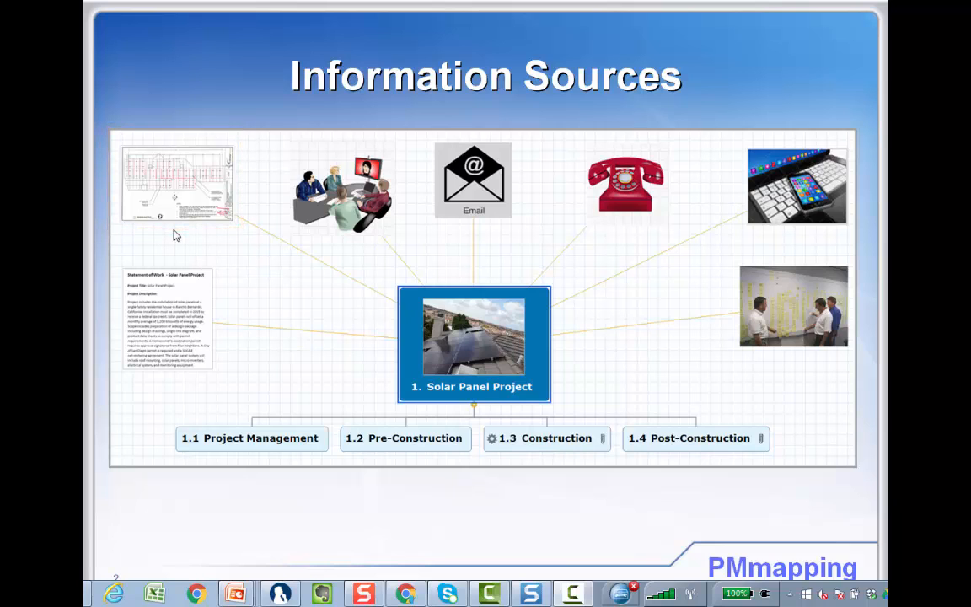
{"action": "left_click", "coordinate": [340, 195]}
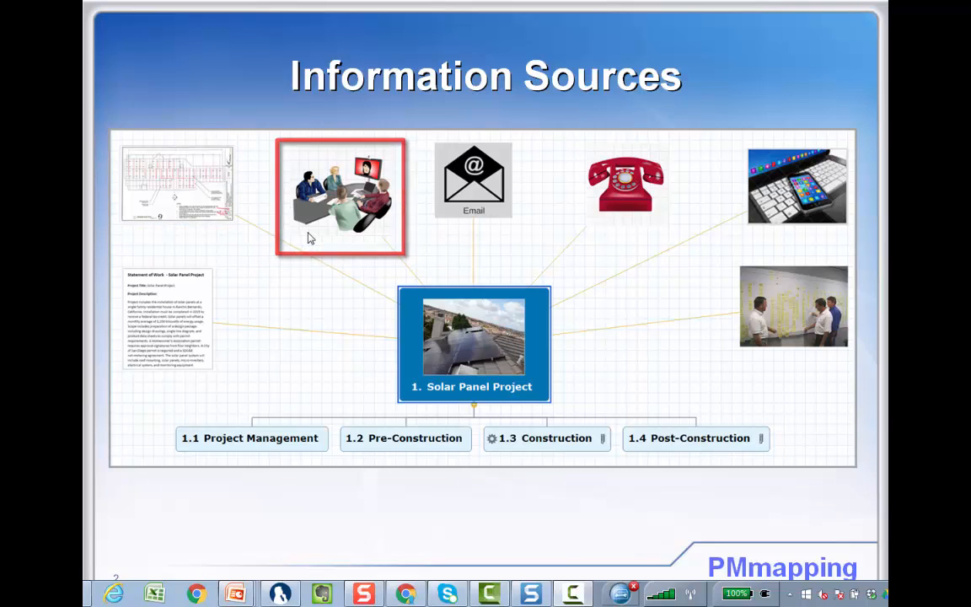
{"action": "left_click", "coordinate": [339, 196]}
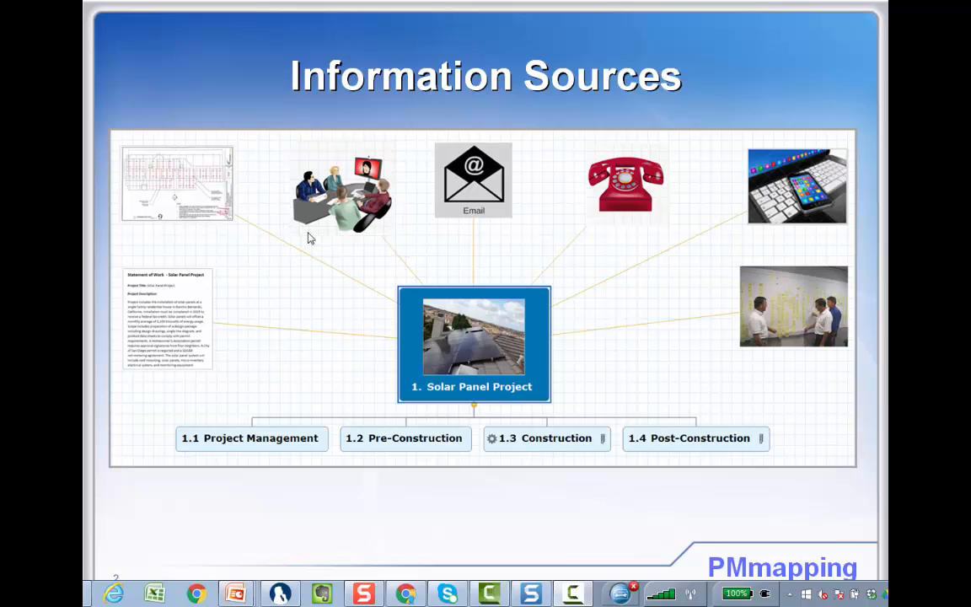
{"action": "left_click", "coordinate": [473, 179]}
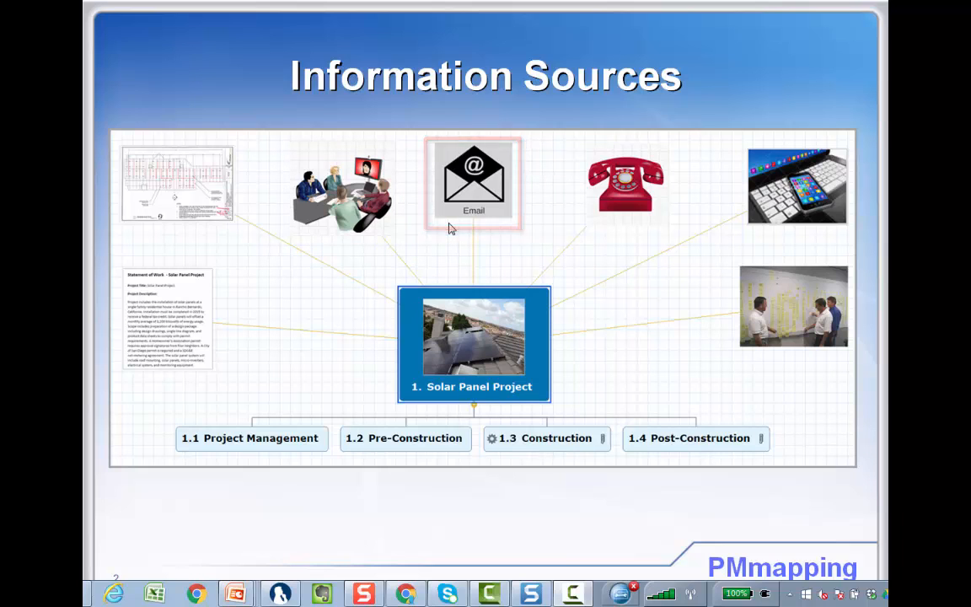
{"action": "left_click", "coordinate": [627, 183]}
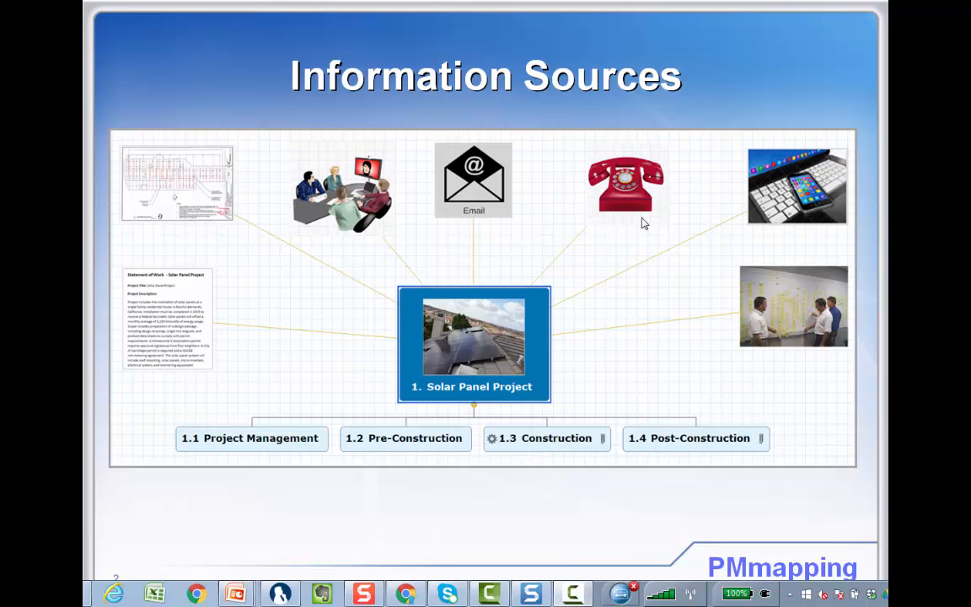
{"action": "left_click", "coordinate": [795, 186]}
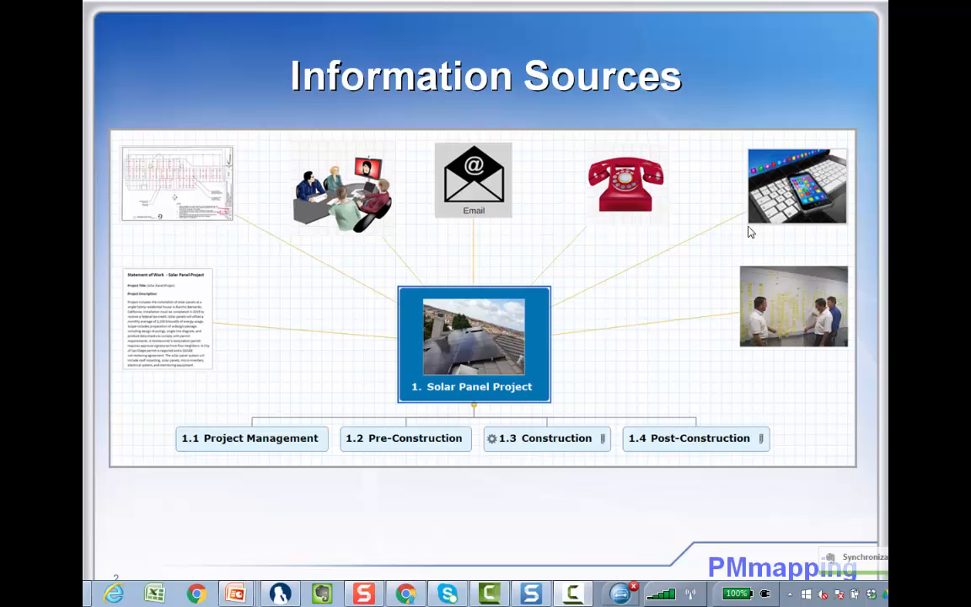
{"action": "mouse_move", "coordinate": [766, 353]}
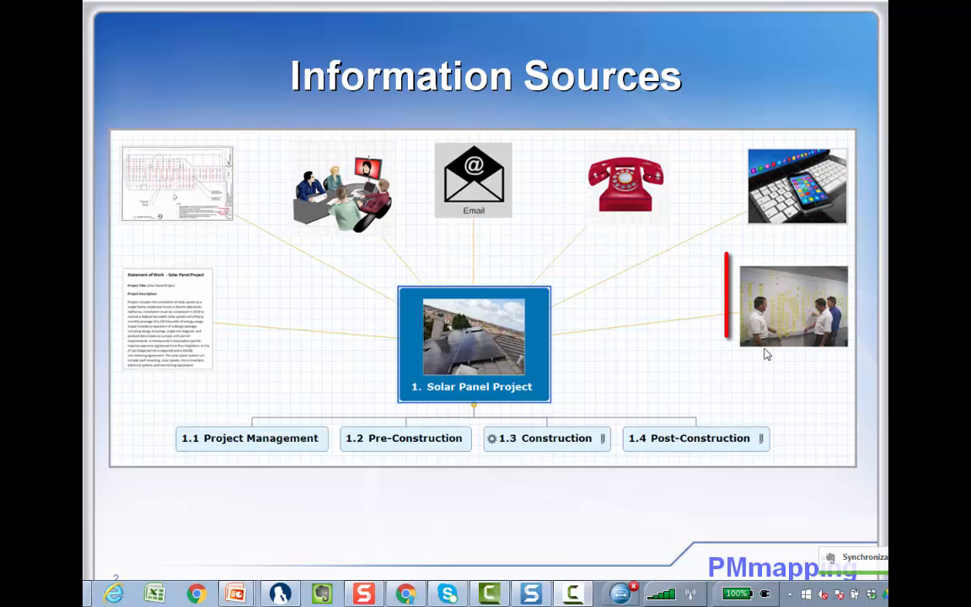
{"action": "left_click", "coordinate": [793, 311]}
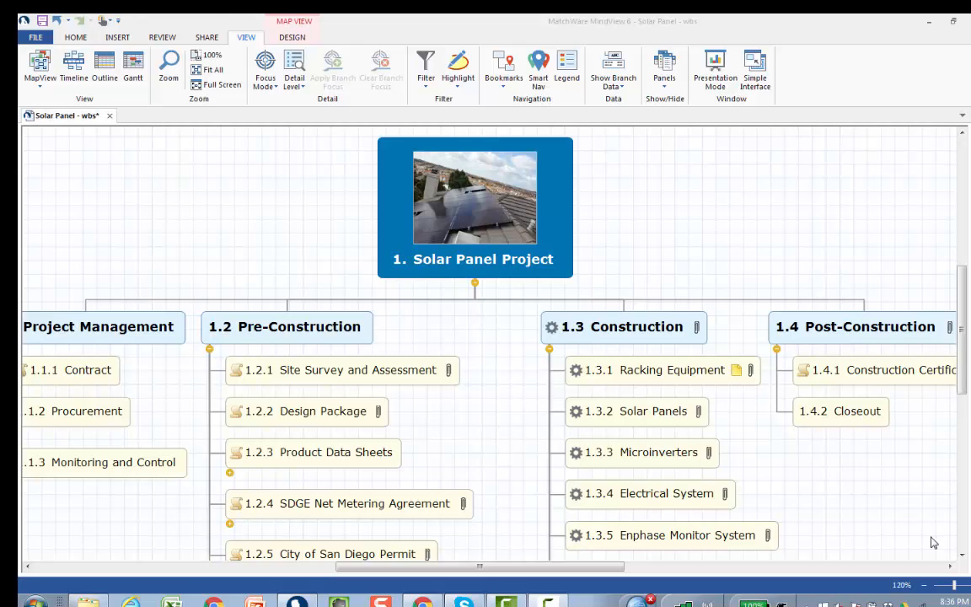
{"action": "mouse_move", "coordinate": [862, 486]}
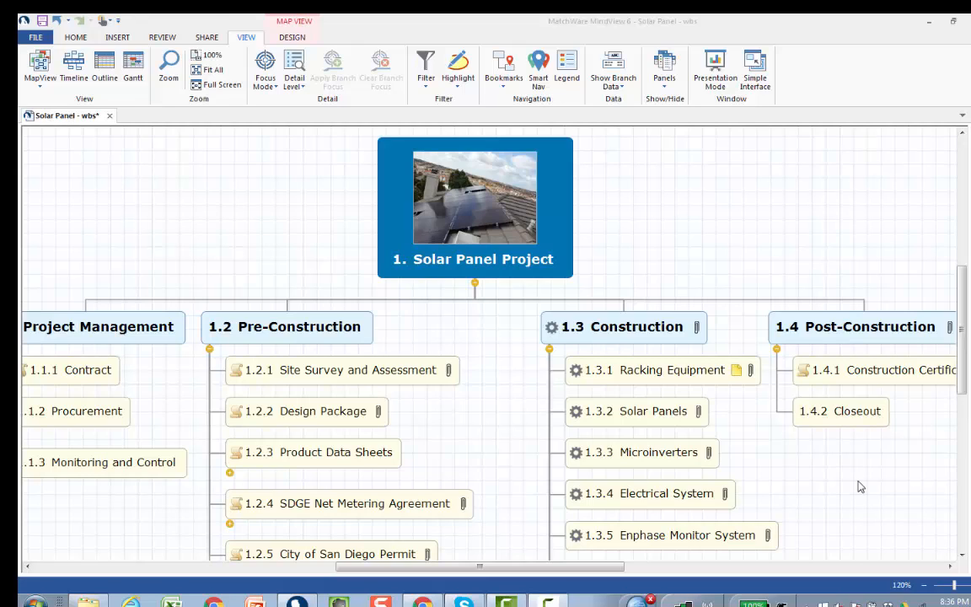
{"action": "mouse_move", "coordinate": [640, 379]}
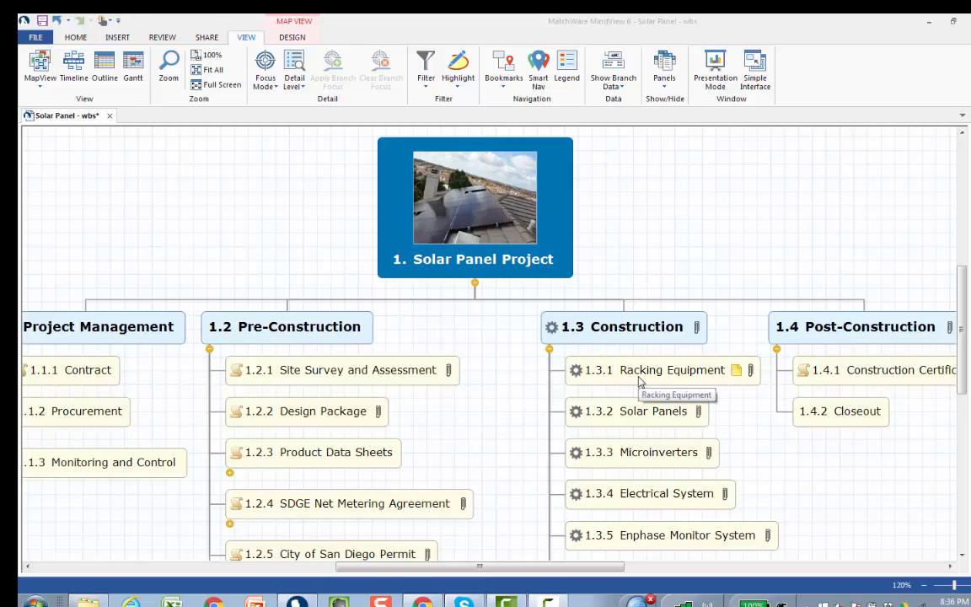
{"action": "mouse_move", "coordinate": [752, 376]}
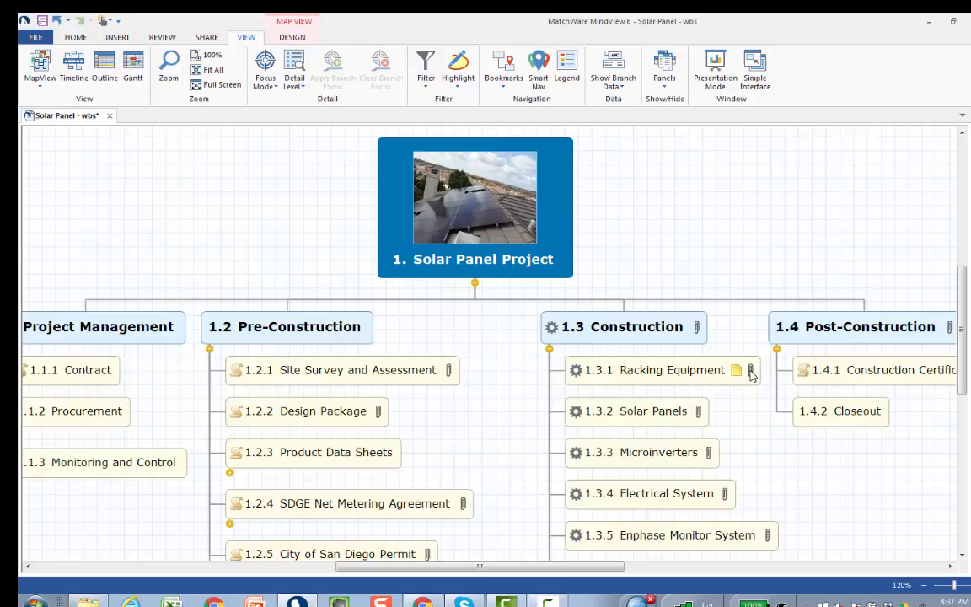
Open the text note attached to the 1.3.1 Racking Equipment branch
{"action": "left_click", "coordinate": [737, 369]}
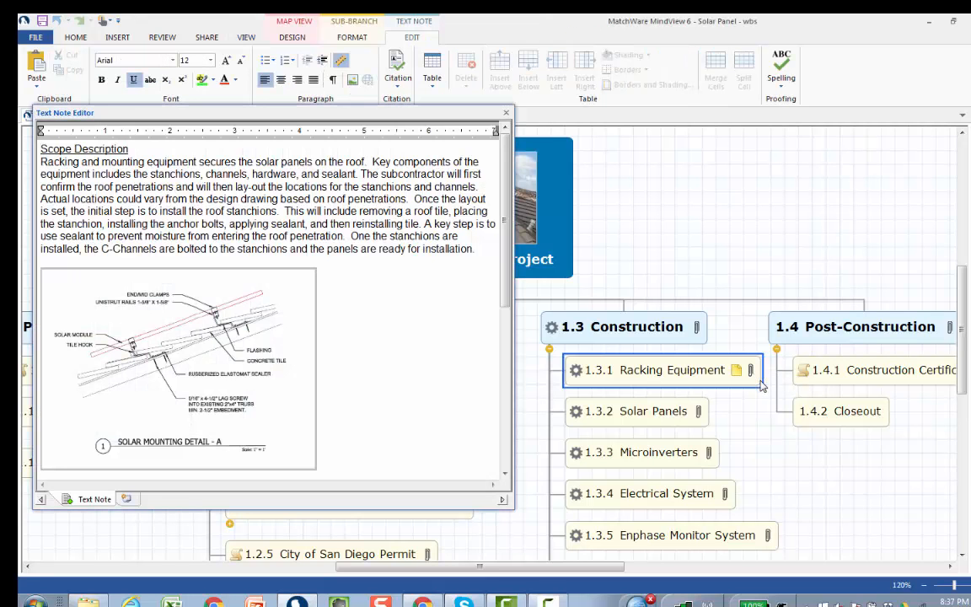
Scroll through the Racking Equipment note's acceptance criteria, constraints and activities, then close it
{"action": "double_click", "coordinate": [84, 149]}
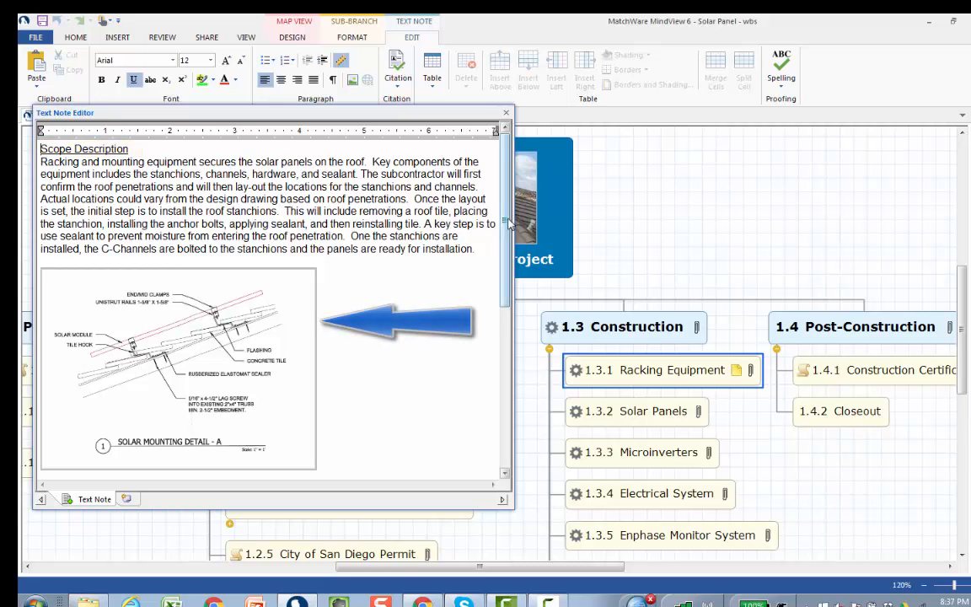
{"action": "scroll", "scroll_direction": "down", "scroll_amount": 3}
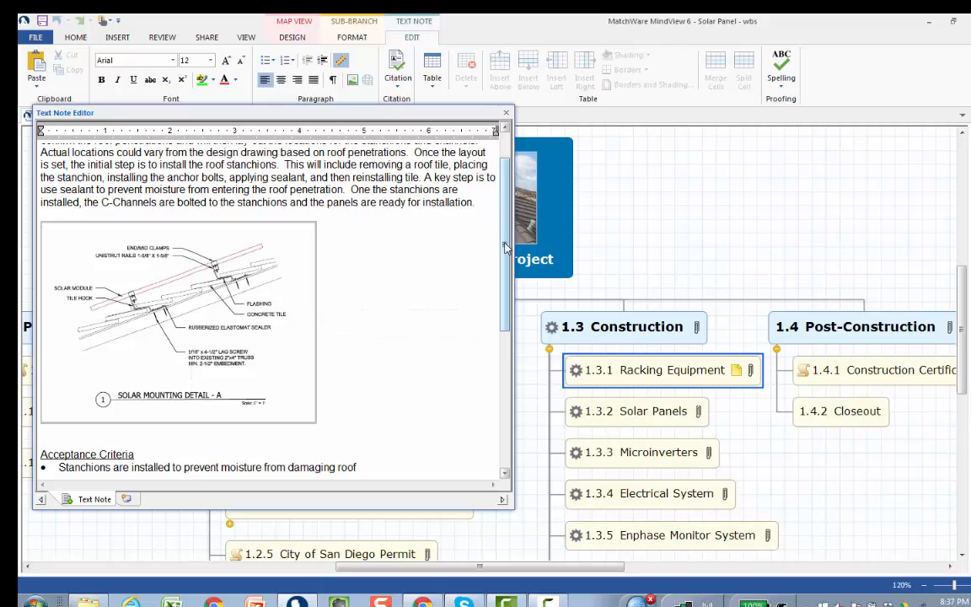
{"action": "scroll", "scroll_direction": "down", "scroll_amount": 3}
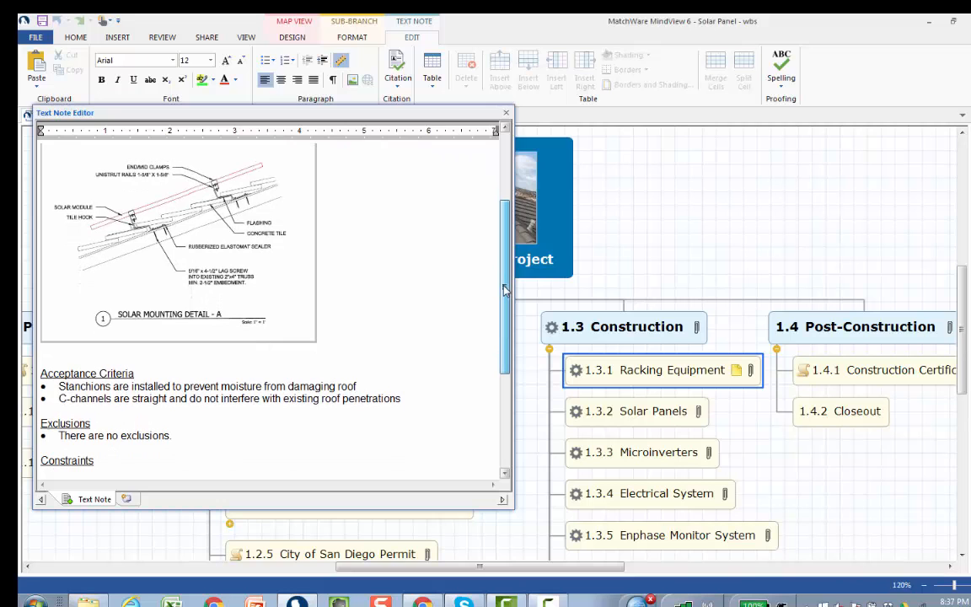
{"action": "scroll", "scroll_direction": "down", "scroll_amount": 3}
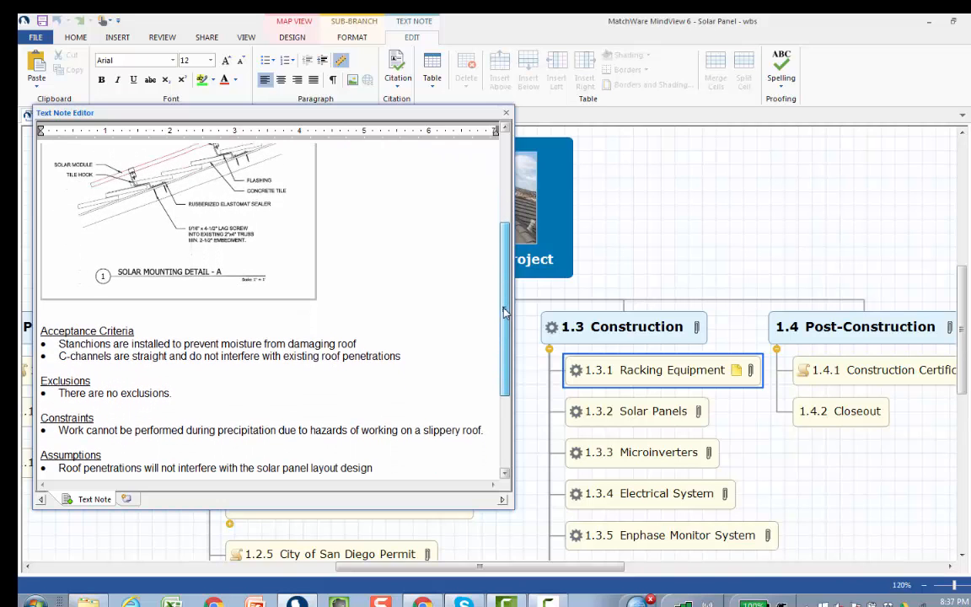
{"action": "scroll", "scroll_direction": "down", "scroll_amount": 3}
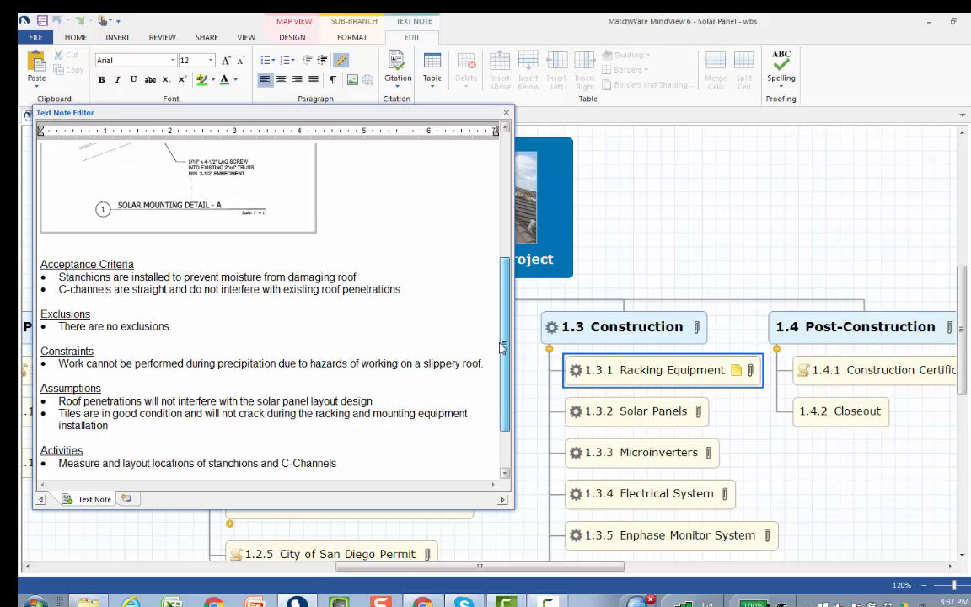
{"action": "left_click", "coordinate": [506, 112]}
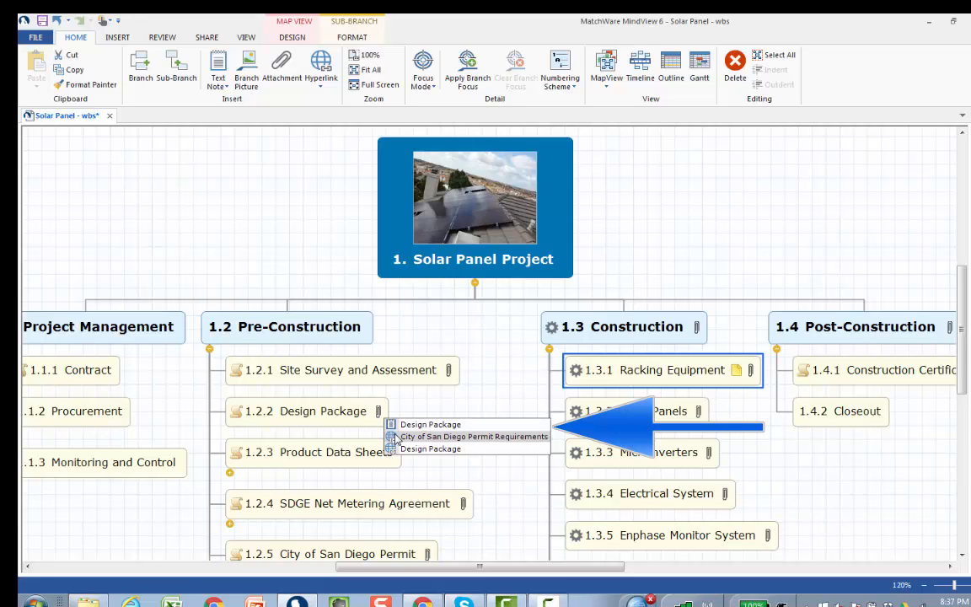
{"action": "mouse_move", "coordinate": [430, 448]}
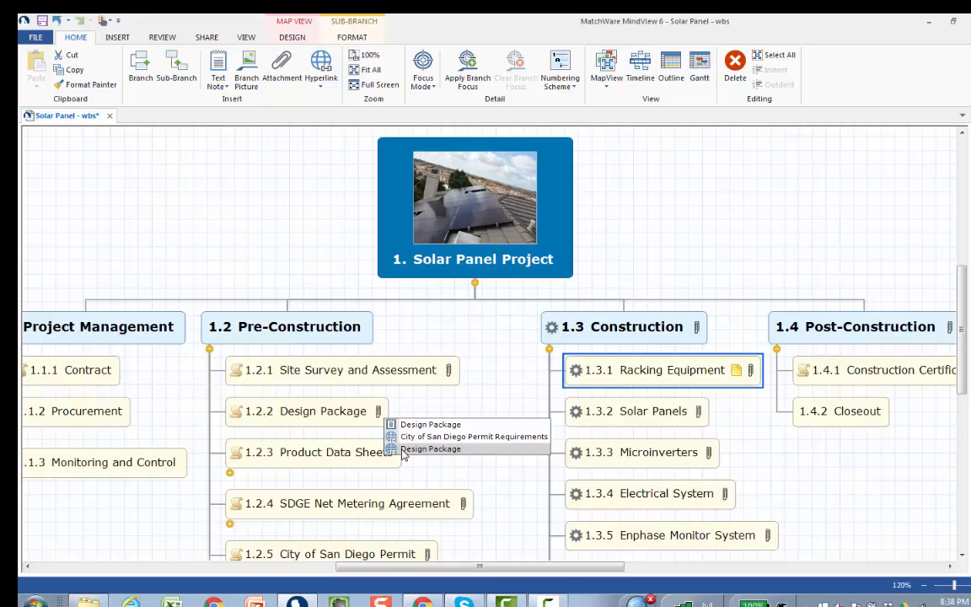
{"action": "mouse_move", "coordinate": [430, 424]}
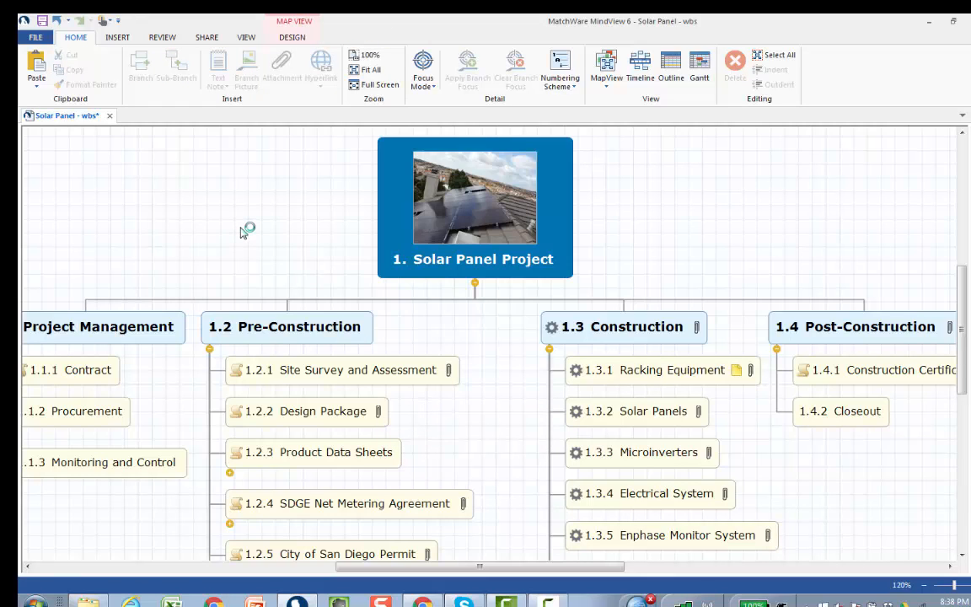
Switch the Solar Panel Project breakdown to Outline view with duration, dates and cost columns
{"action": "left_click", "coordinate": [246, 37]}
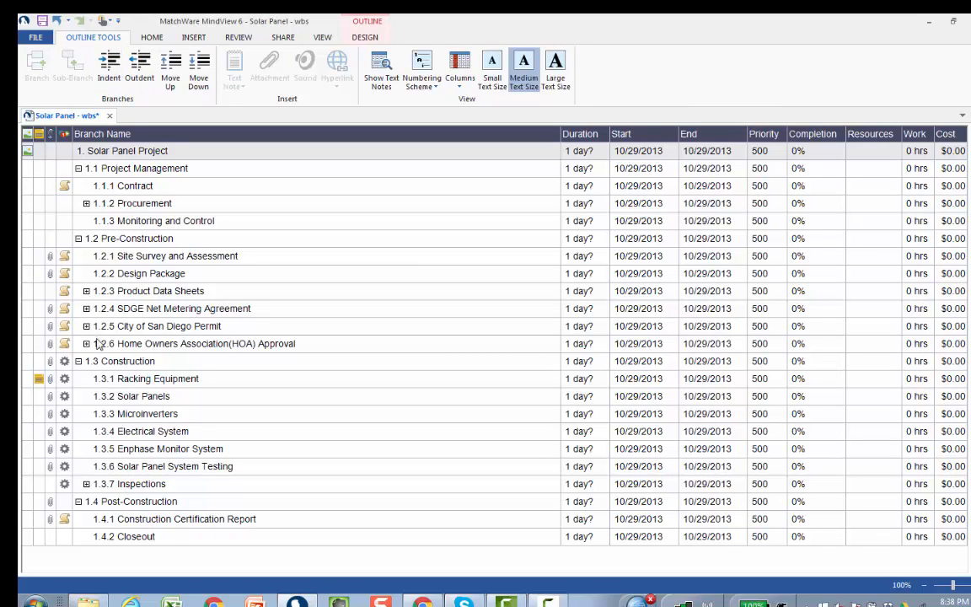
Collapse and re-expand 1.3 Construction, then show text notes inline beneath the outline rows
{"action": "left_click", "coordinate": [66, 360]}
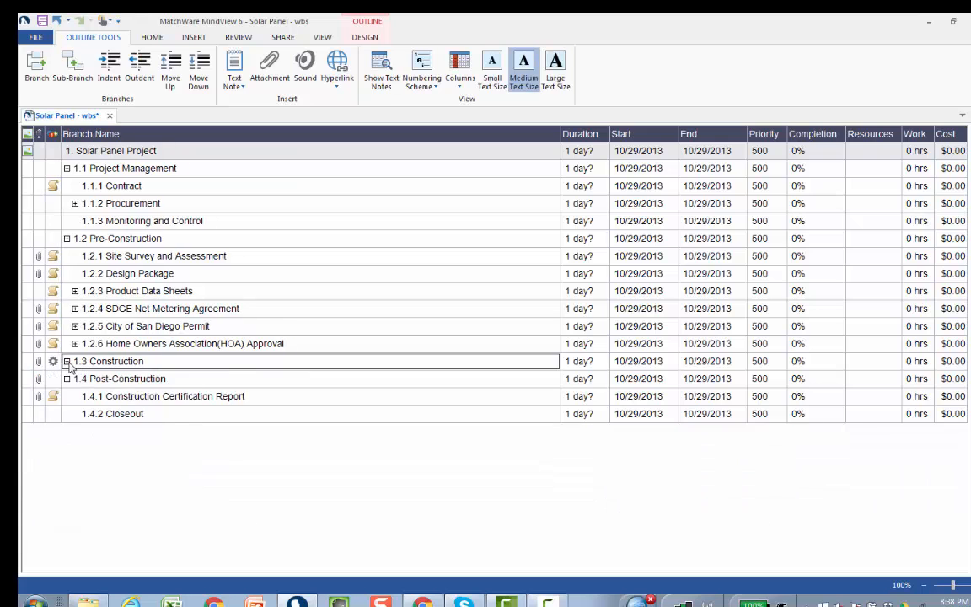
{"action": "left_click", "coordinate": [75, 361]}
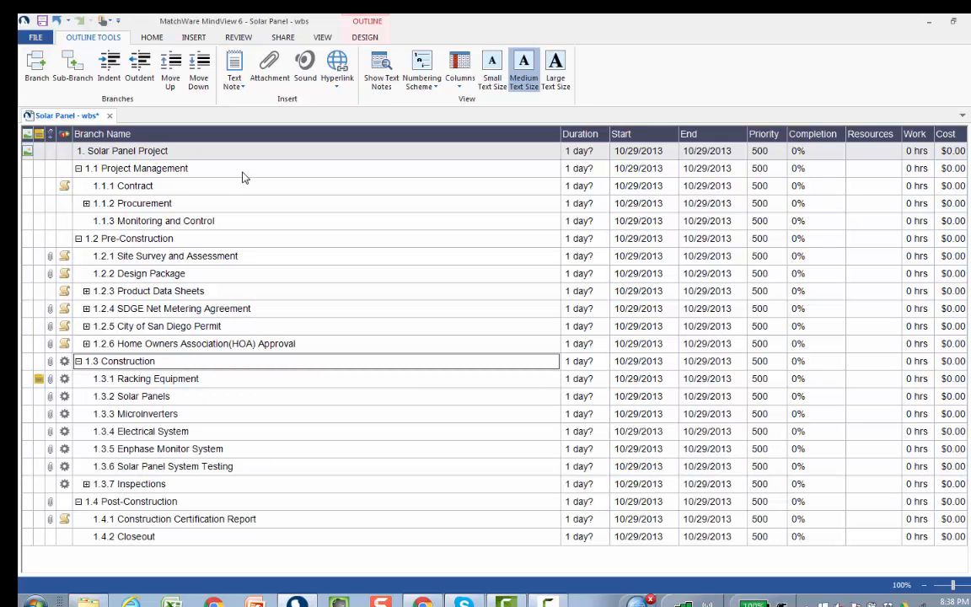
{"action": "left_click", "coordinate": [381, 63]}
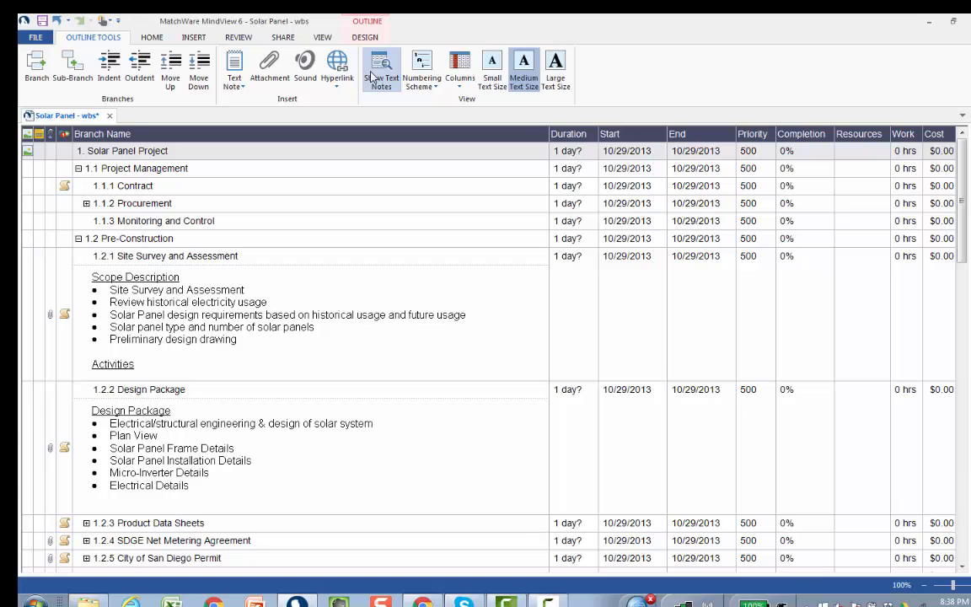
{"action": "mouse_move", "coordinate": [337, 52]}
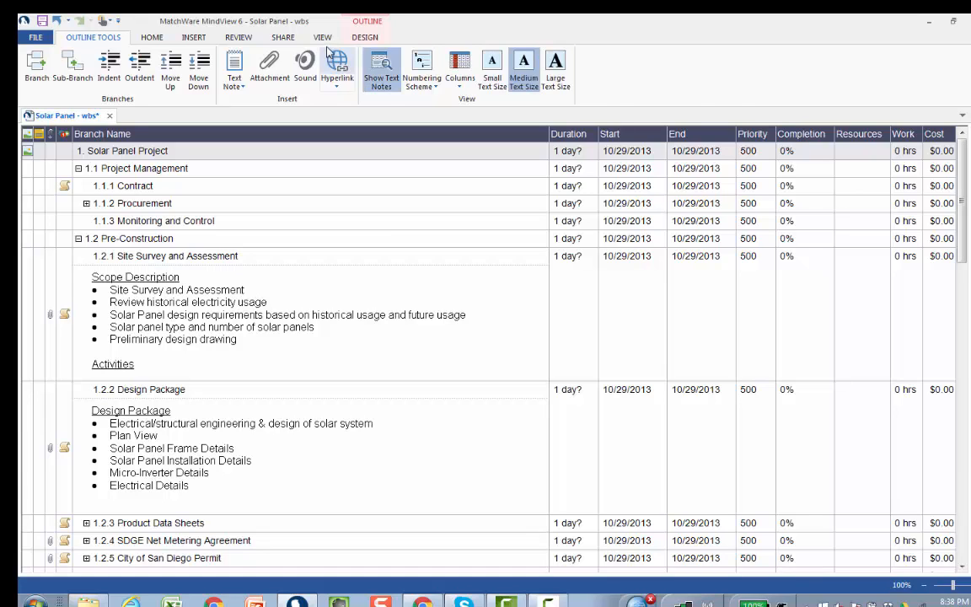
Choose the Top Down map layout to return to the Solar Panel Project map
{"action": "left_click", "coordinate": [322, 37]}
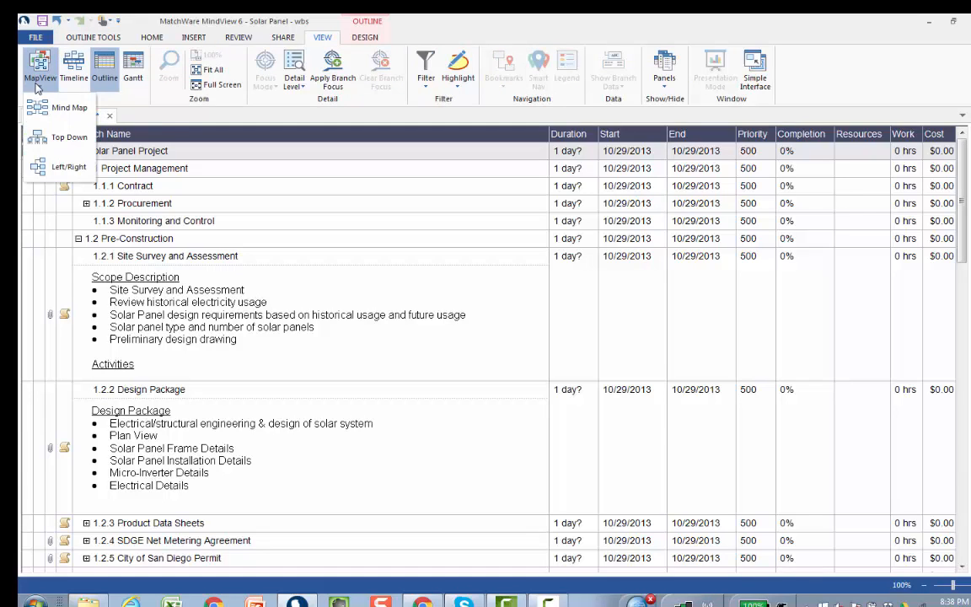
{"action": "left_click", "coordinate": [39, 72]}
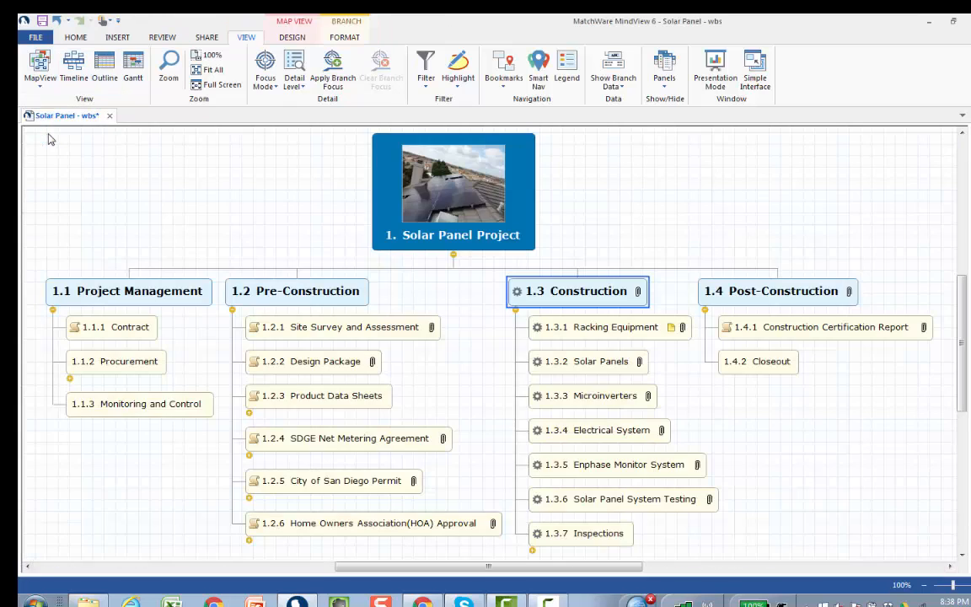